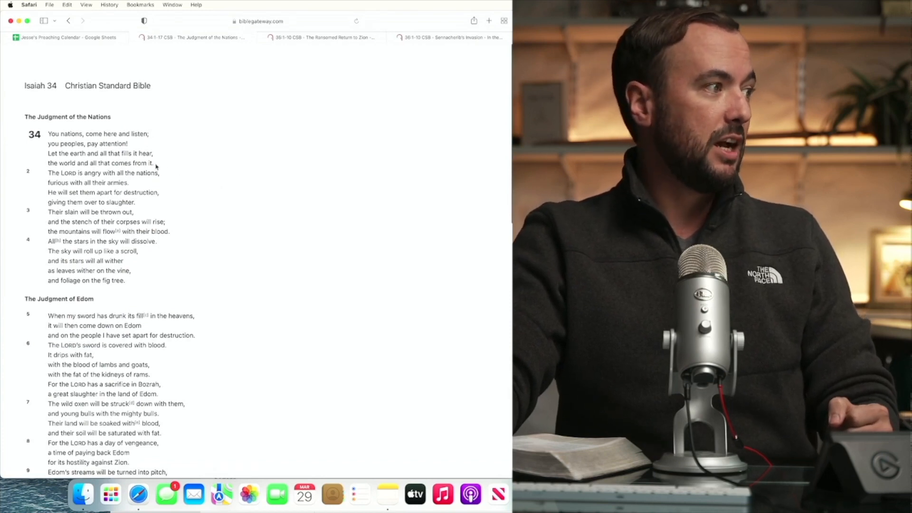
Highlight the four lines of verse 1, "You nations" to "all that comes from it."
{"action": "left_click_drag", "start_coordinate": [47, 133], "coordinate": [154, 161]}
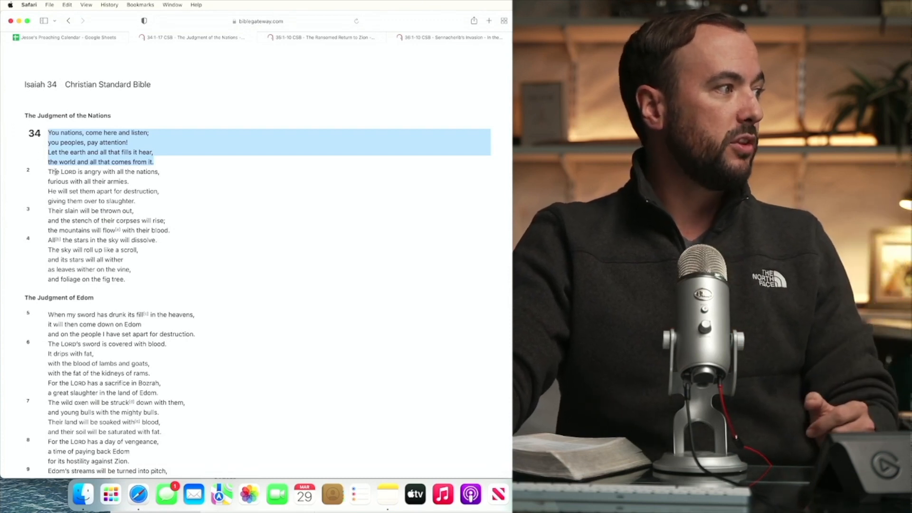
Highlight the opening two lines of verse 2, clear it, then select the next two lines
{"action": "left_click_drag", "start_coordinate": [48, 171], "coordinate": [138, 180]}
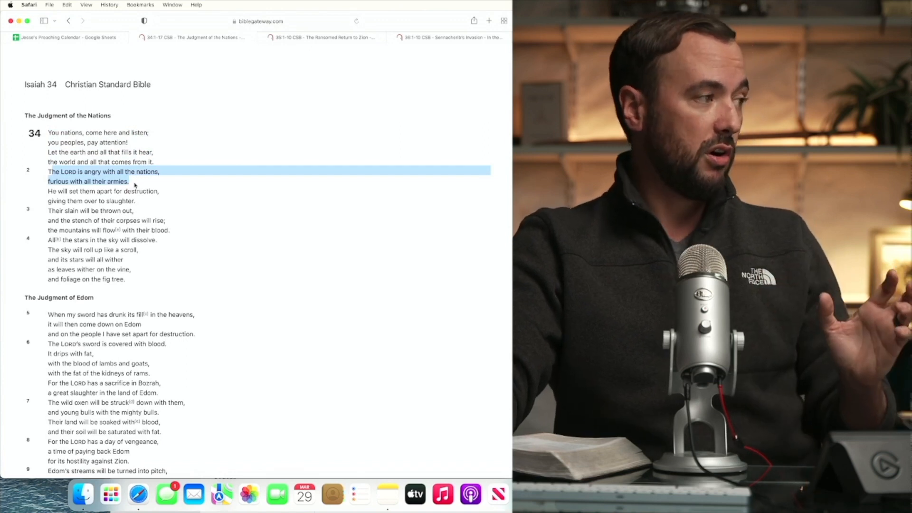
{"action": "left_click", "coordinate": [41, 192]}
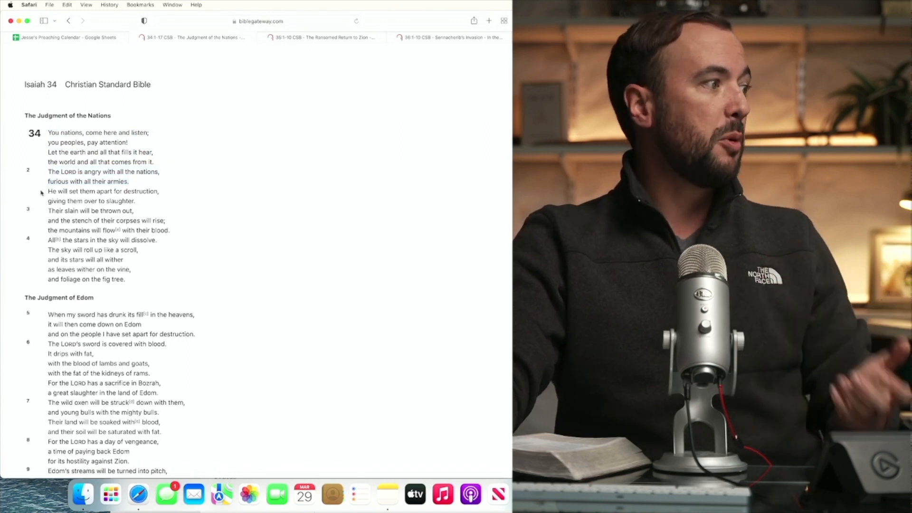
{"action": "left_click_drag", "start_coordinate": [47, 190], "coordinate": [136, 200]}
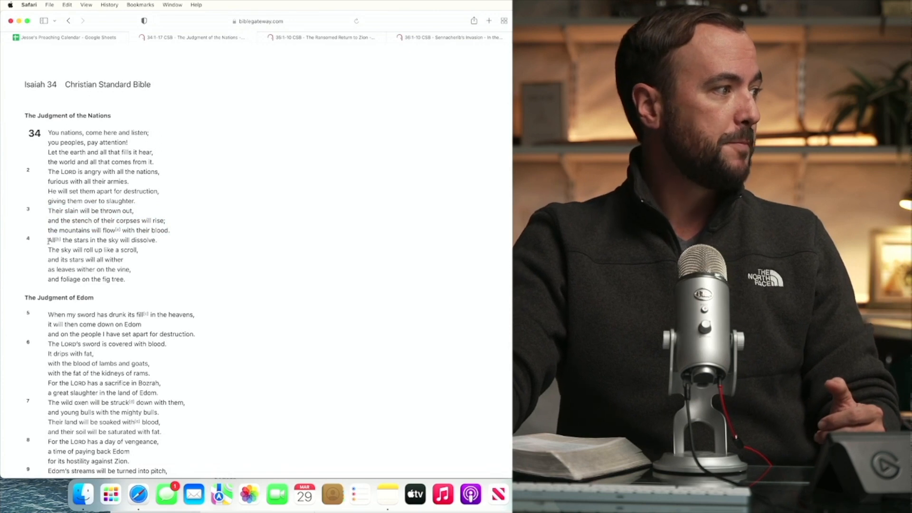
Highlight the five lines of verse 4, "All the stars" to "on the fig tree."
{"action": "left_click_drag", "start_coordinate": [48, 239], "coordinate": [124, 278]}
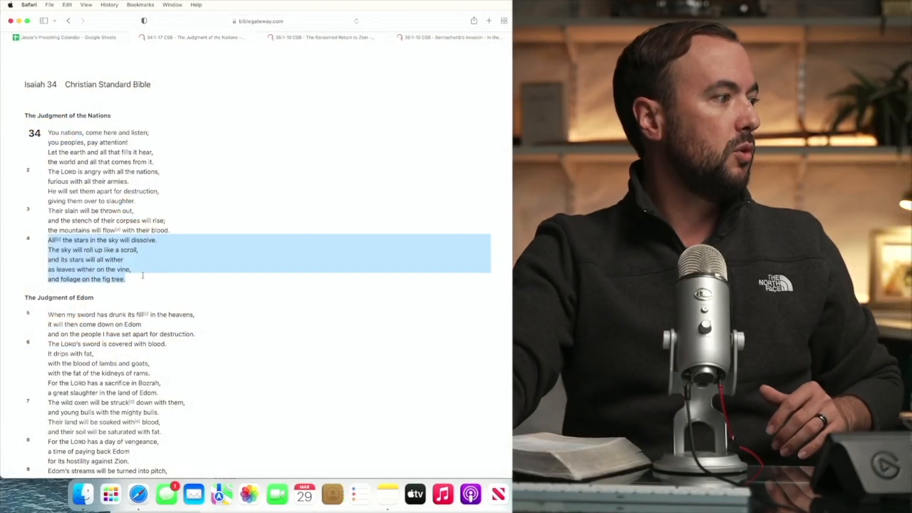
{"action": "scroll", "scroll_direction": "down", "scroll_amount": 3}
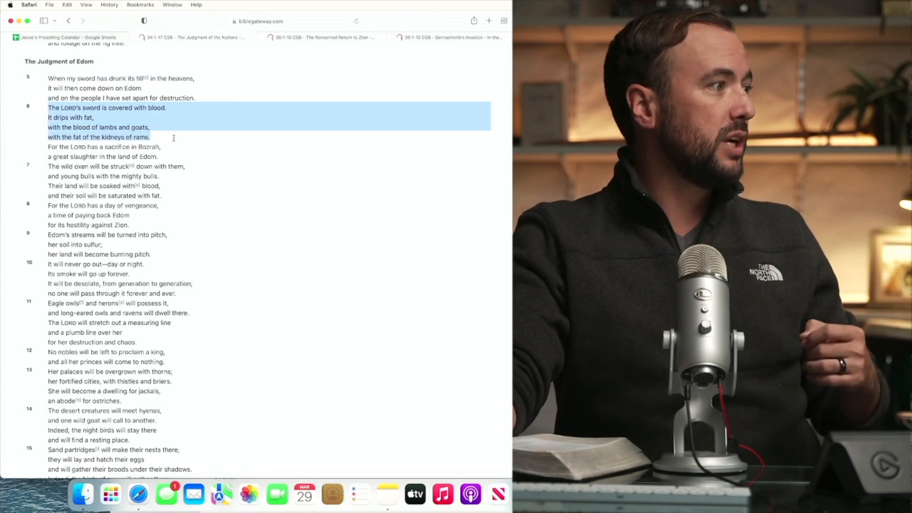
Highlight verse 8, the LORD's day of vengeance against Edom, then move down the chapter
{"action": "left_click_drag", "start_coordinate": [173, 138], "coordinate": [175, 156]}
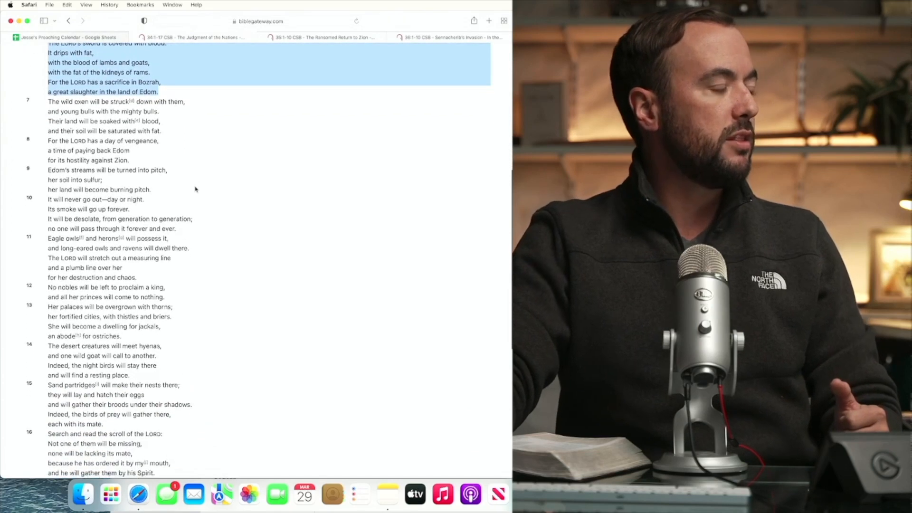
{"action": "scroll", "scroll_direction": "down", "scroll_amount": 3}
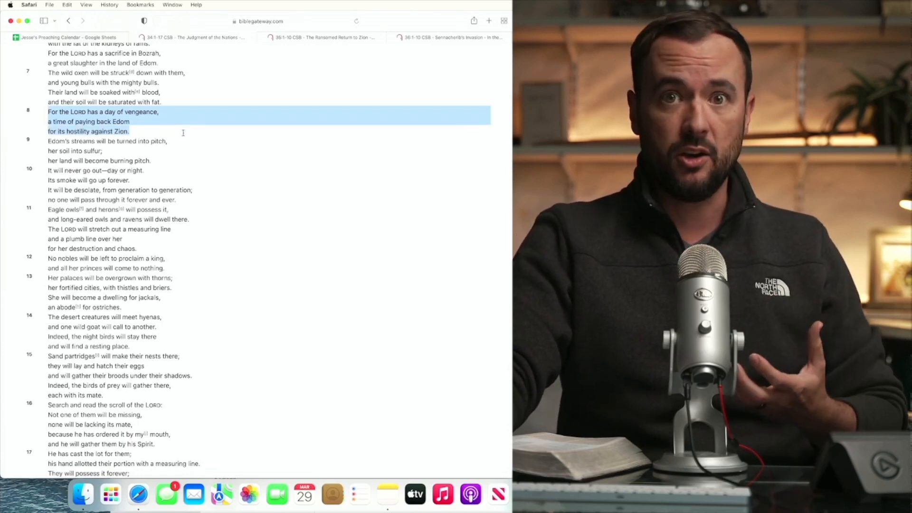
Scroll down to bring verse 12, no nobles left to proclaim a king, into view
{"action": "scroll", "scroll_direction": "down", "scroll_amount": 3}
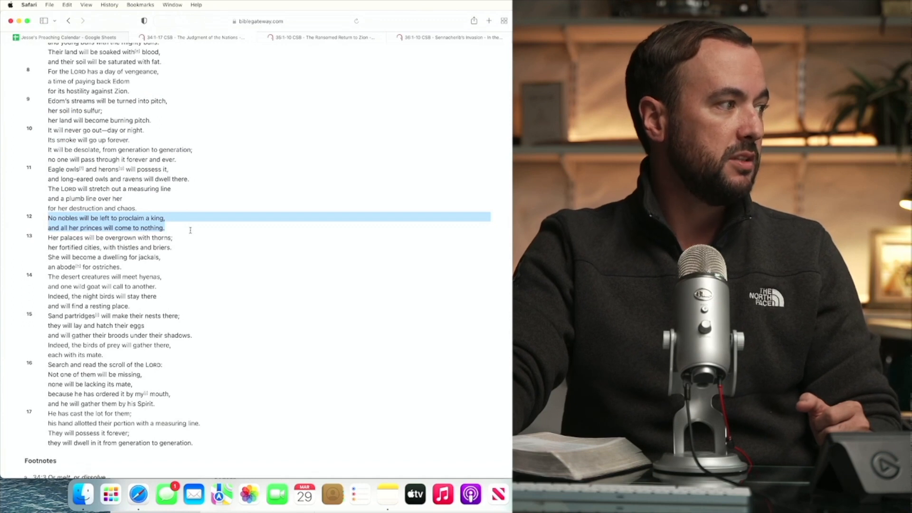
Highlight verses 12–14, then narrow the highlight to the words "wild goat" in verse 14
{"action": "left_click_drag", "start_coordinate": [164, 227], "coordinate": [172, 237]}
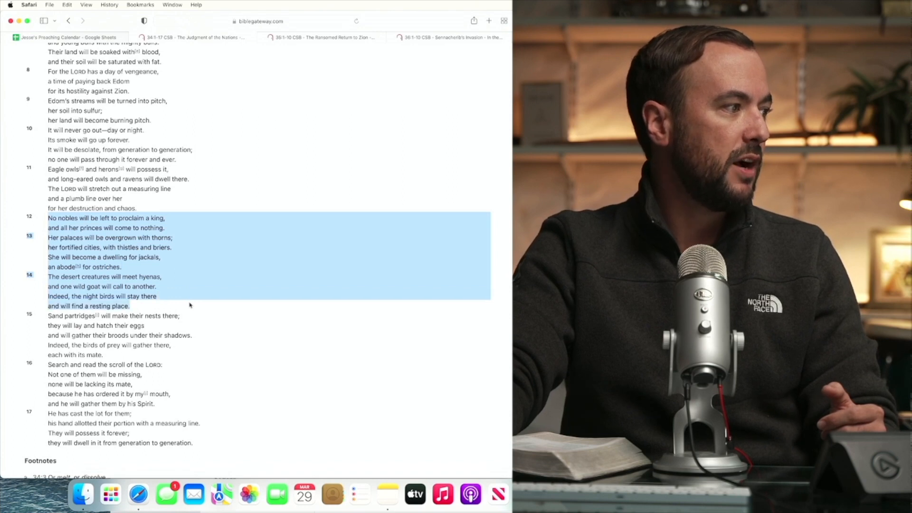
{"action": "left_click", "coordinate": [189, 305]}
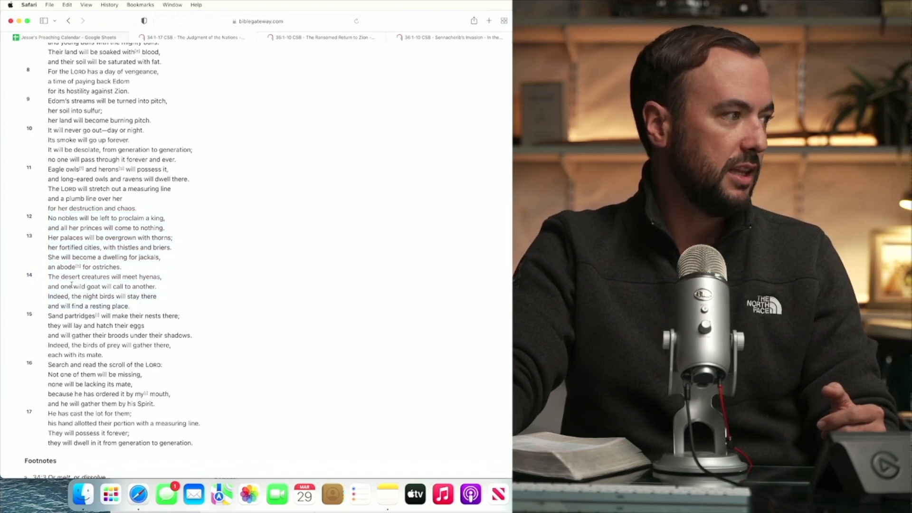
{"action": "double_click", "coordinate": [87, 286]}
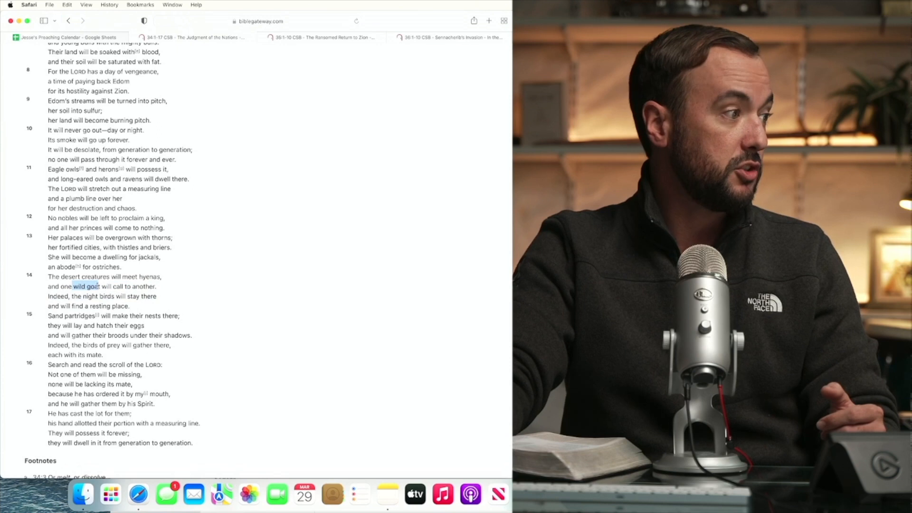